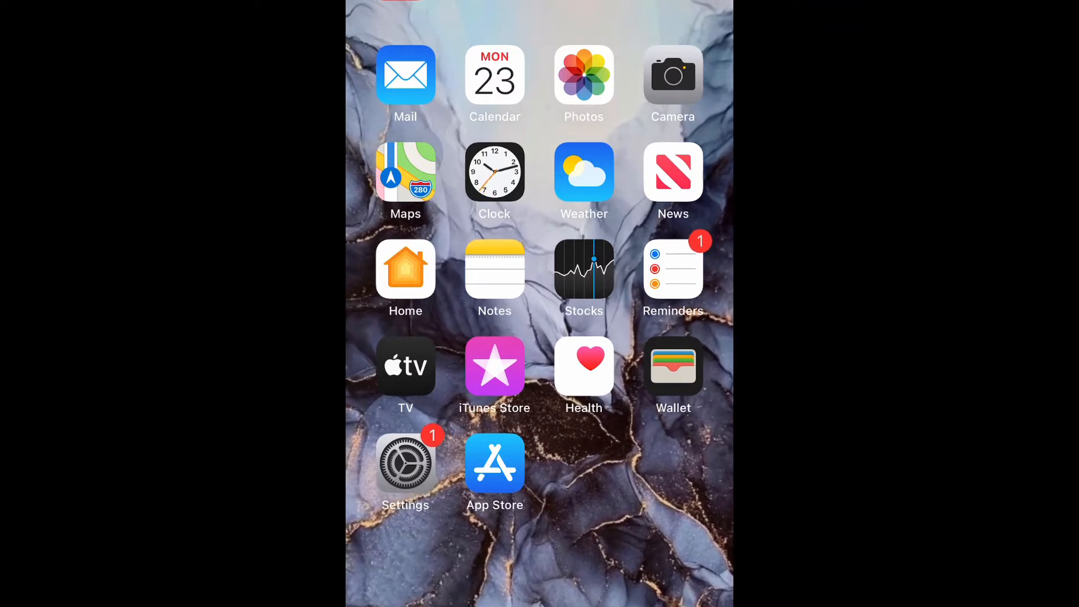
Step: Launch Settings from the home screen and scroll the list toward General
click(406, 463)
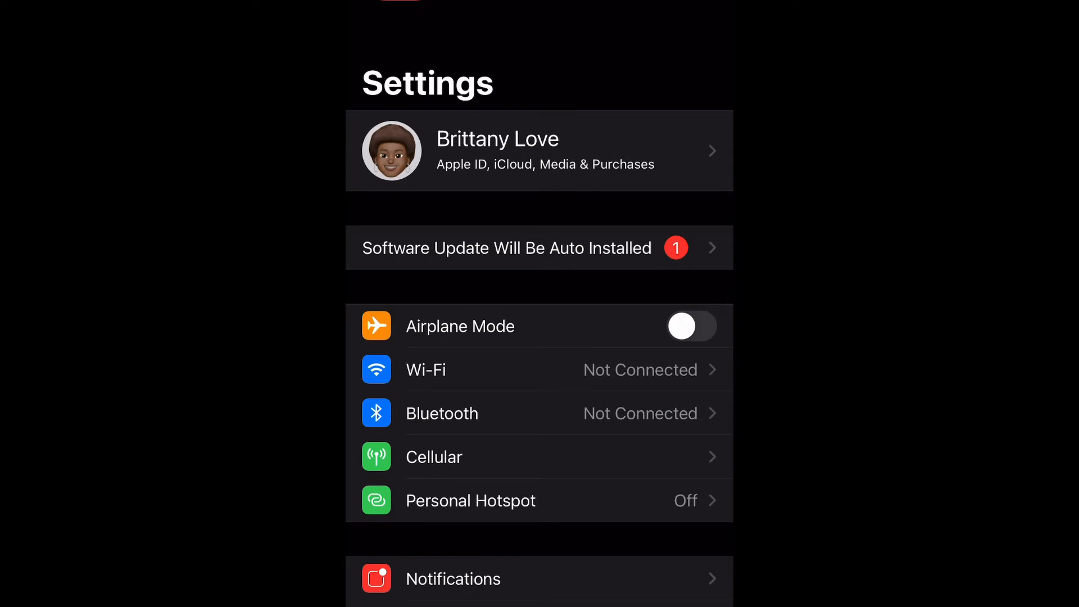
scroll(down, 3)
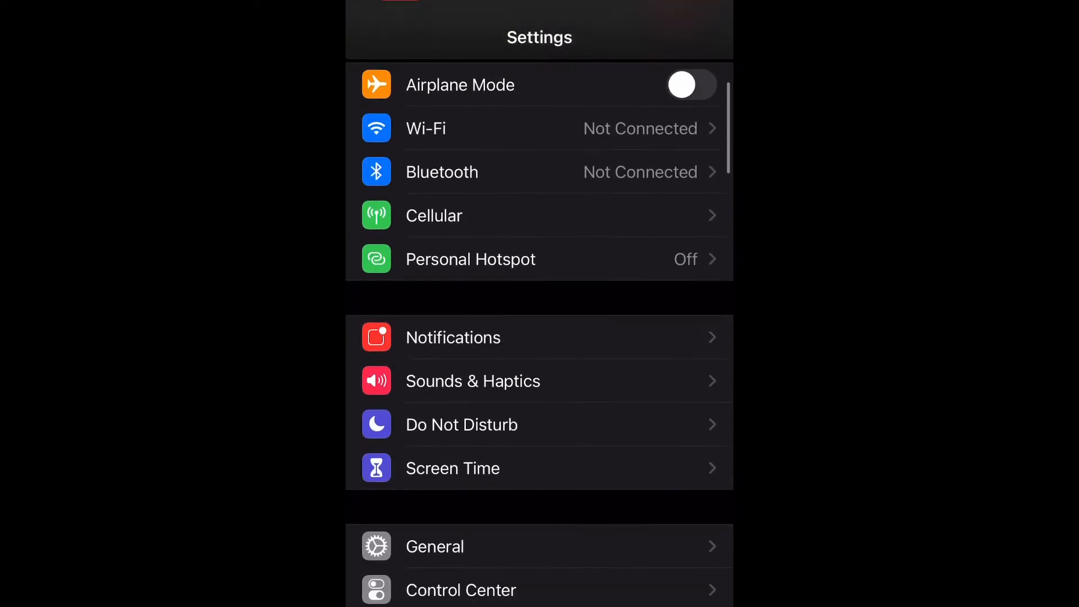
Step: Under General > Picture in Picture, switch Start PiP Automatically on
click(434, 546)
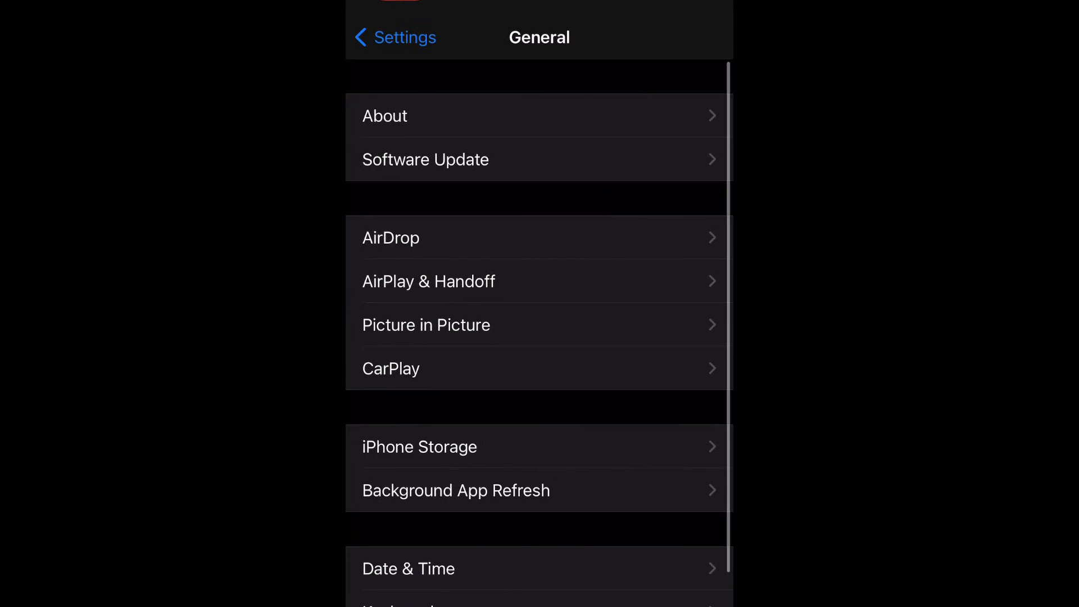
click(425, 325)
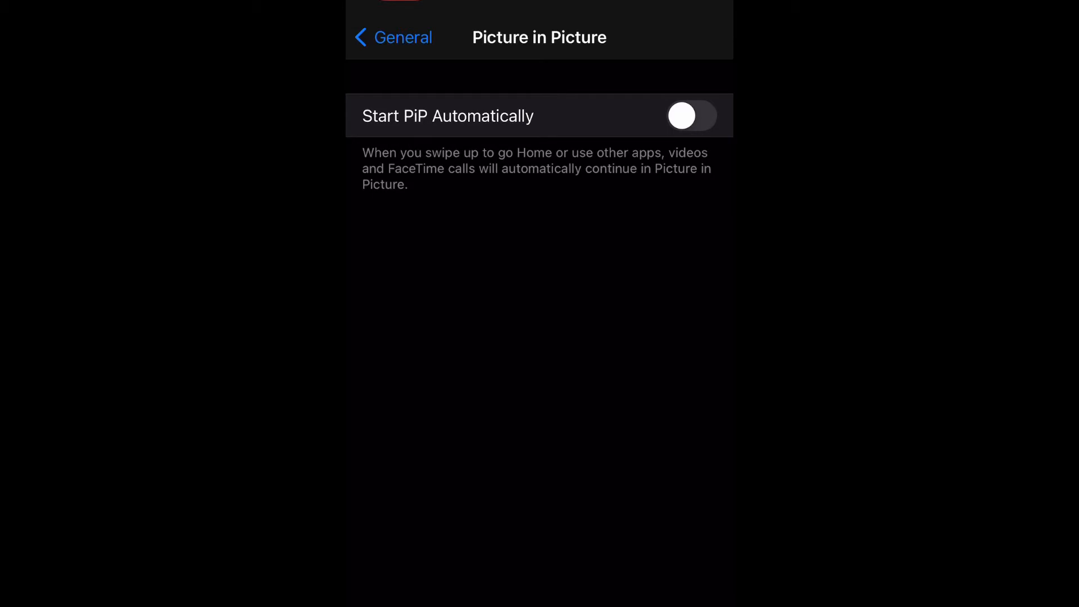
click(692, 116)
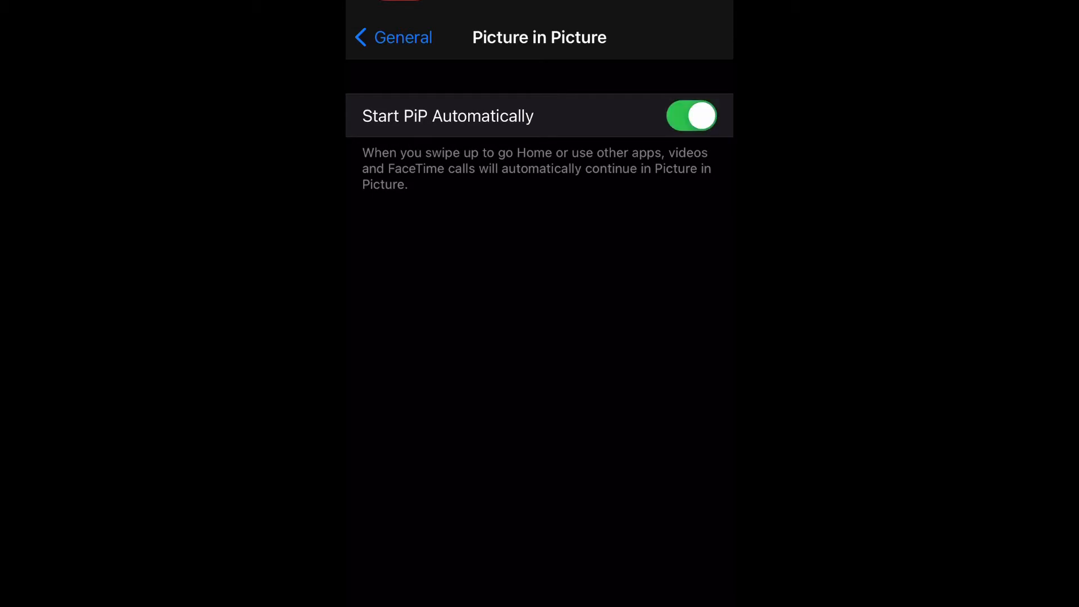